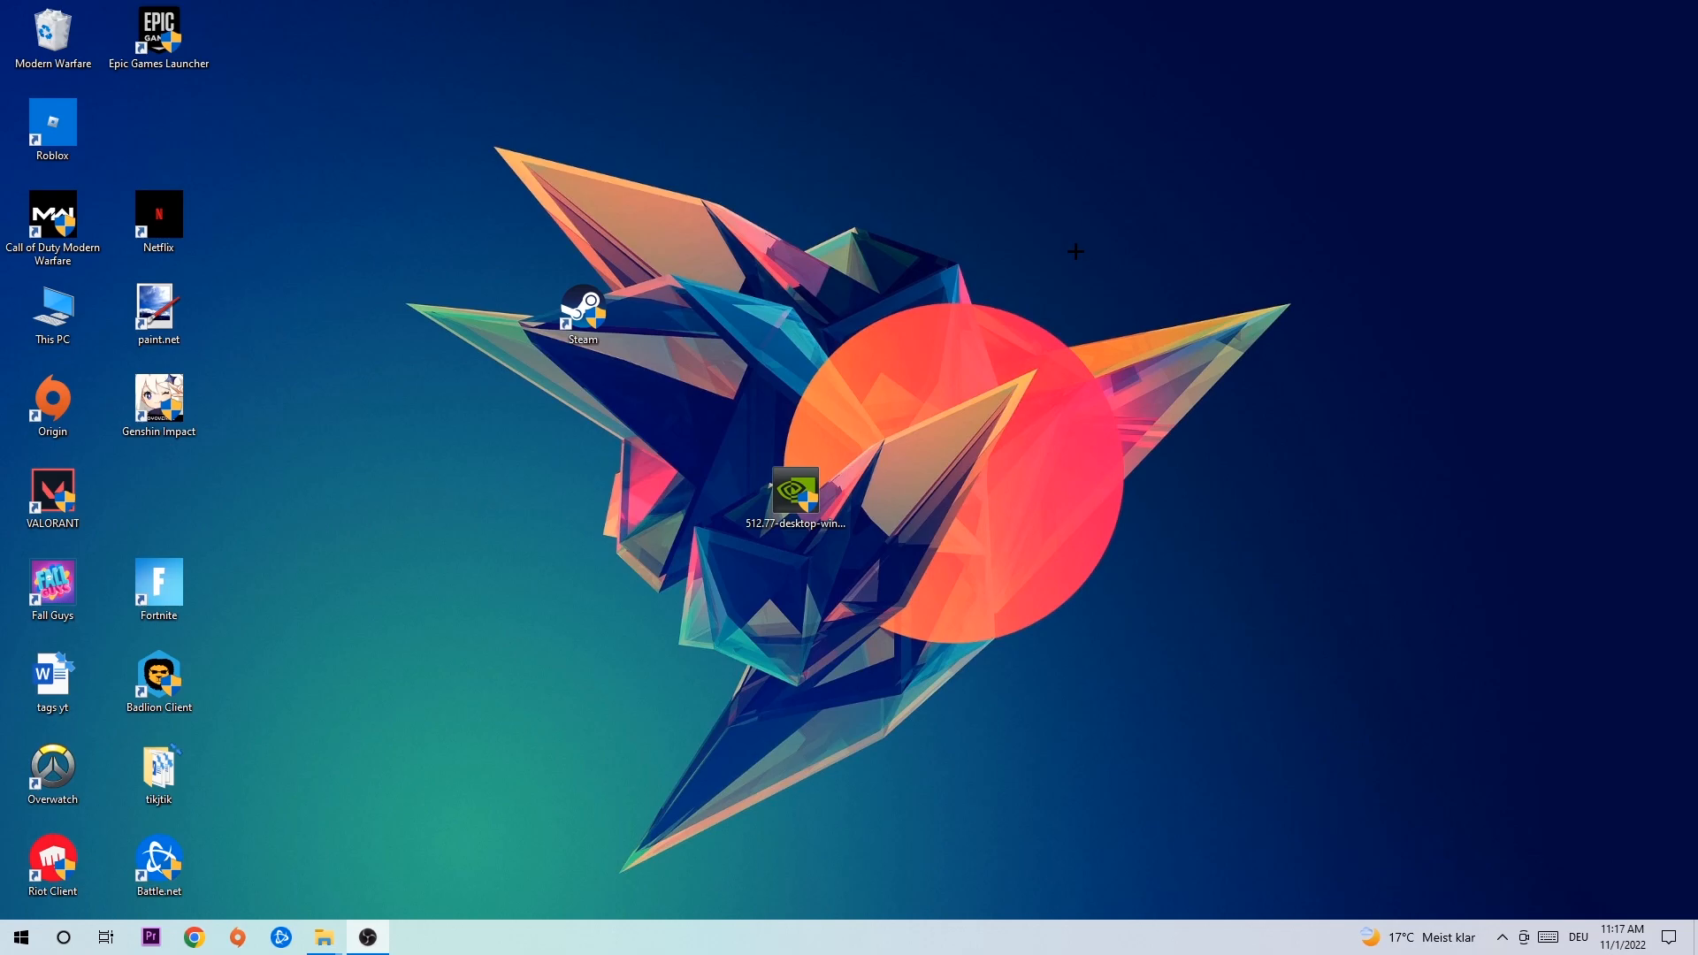
pyautogui.moveTo(1089, 240)
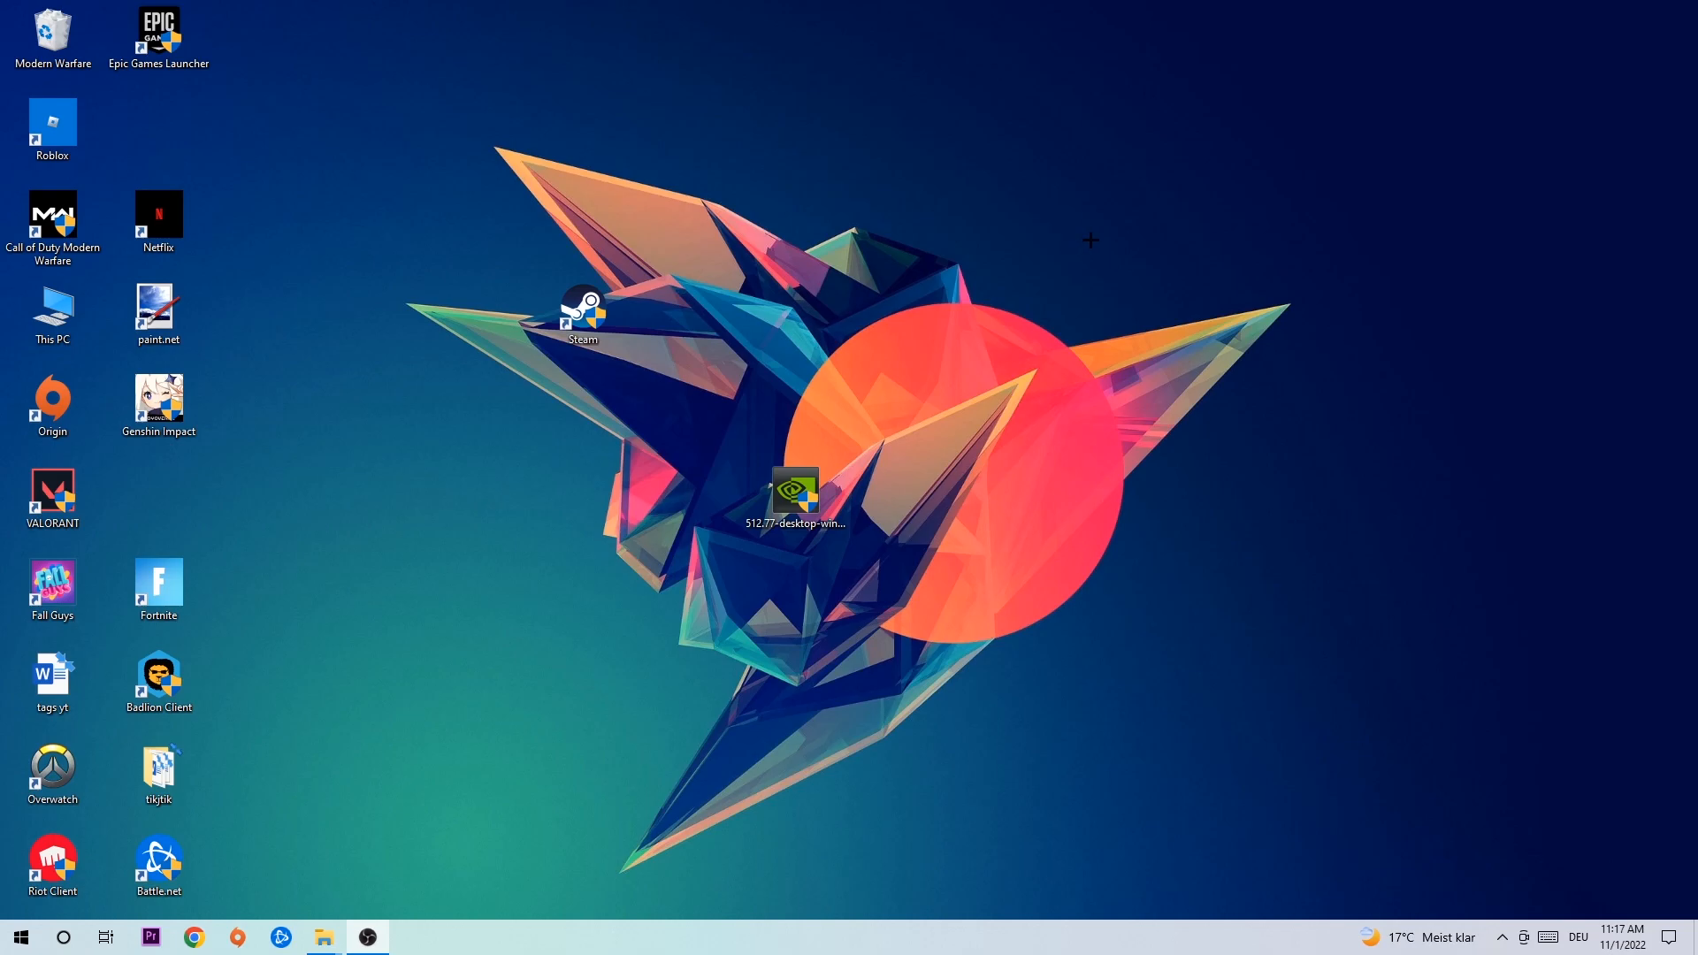
pyautogui.moveTo(777, 368)
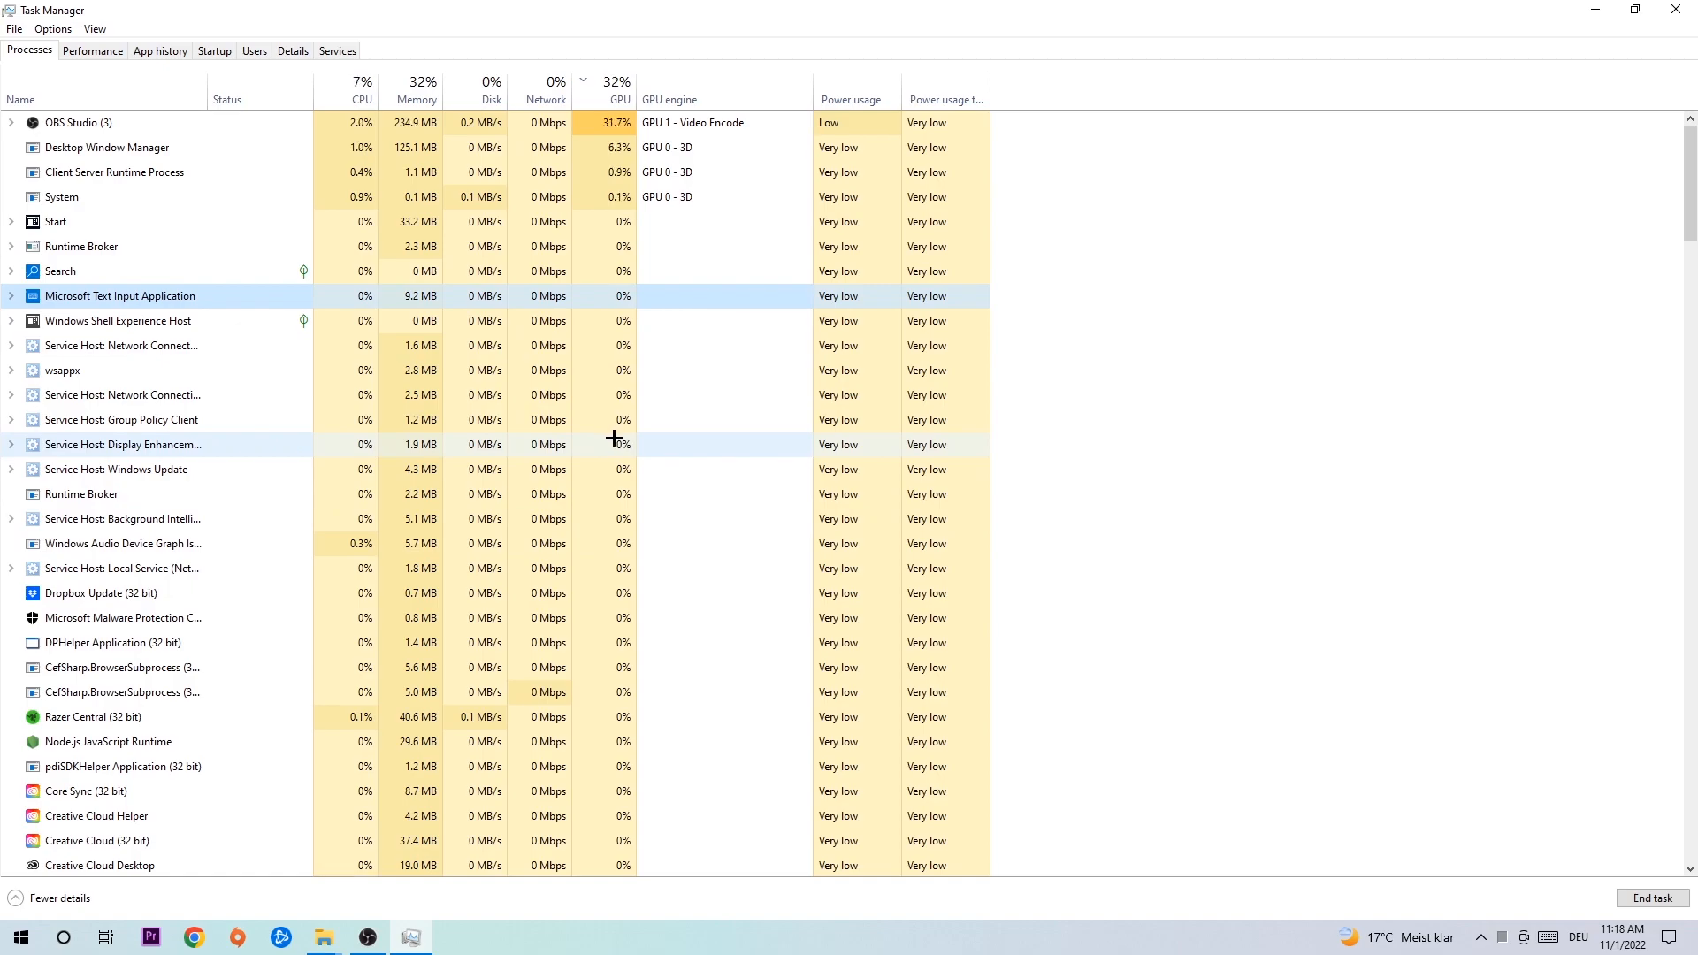
pyautogui.moveTo(357, 328)
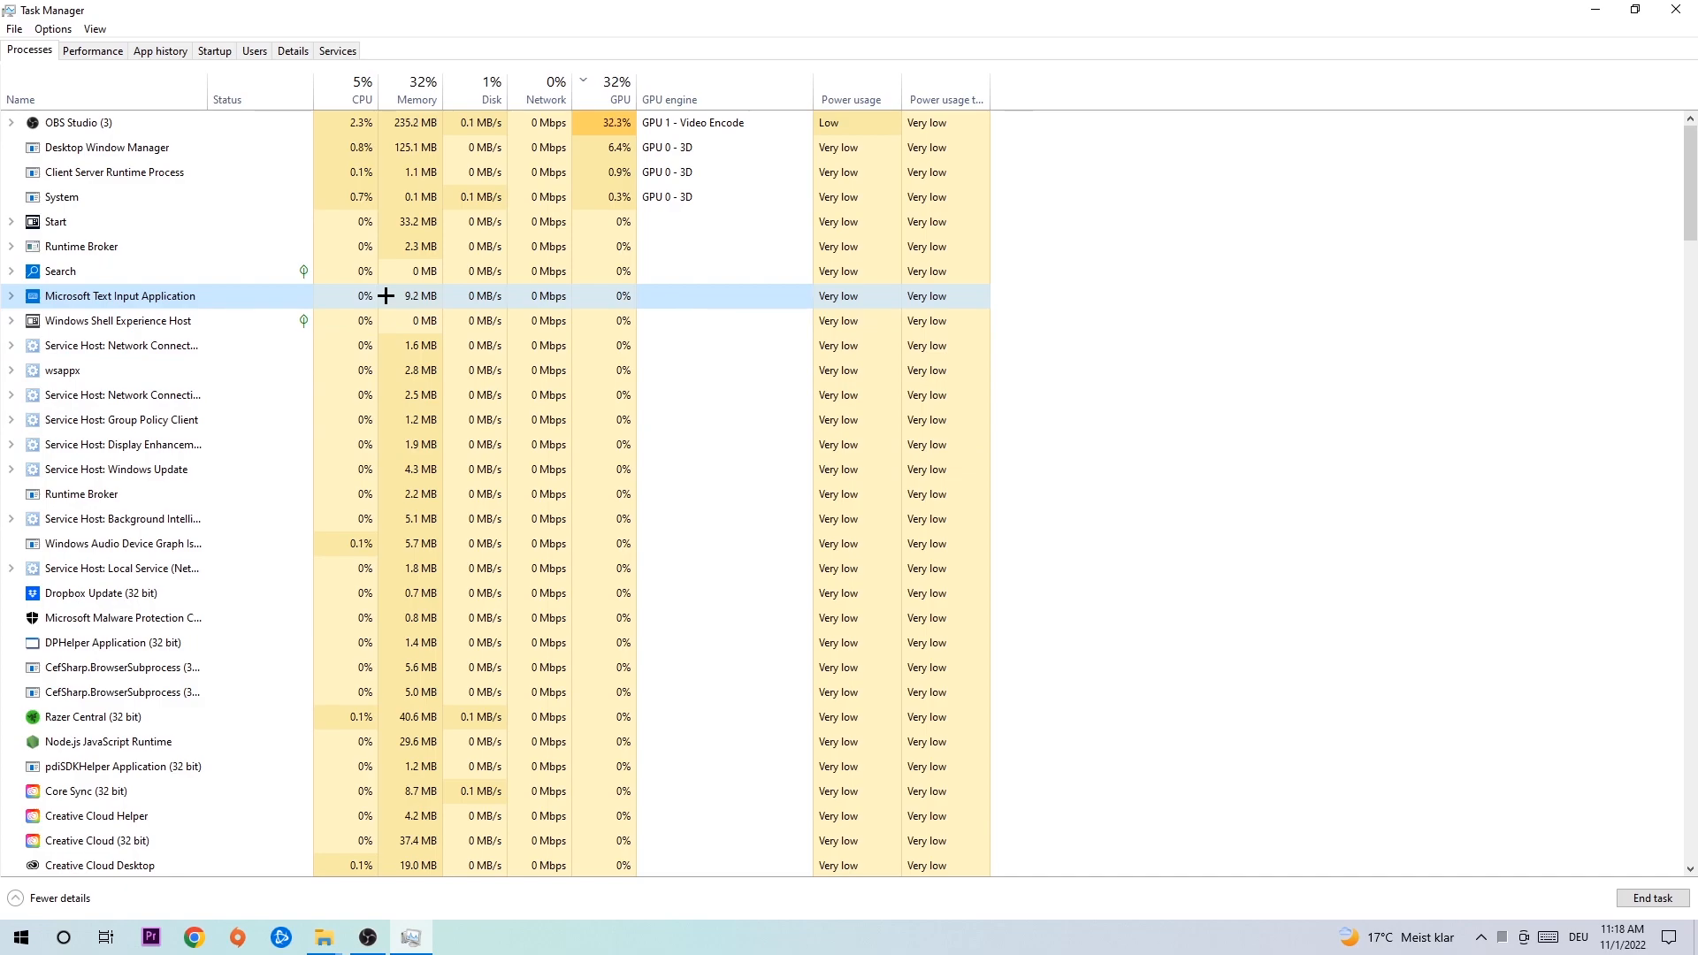
# End the Microsoft Text Input Application task from Task Manager's Processes list.
pyautogui.rightClick(120, 296)
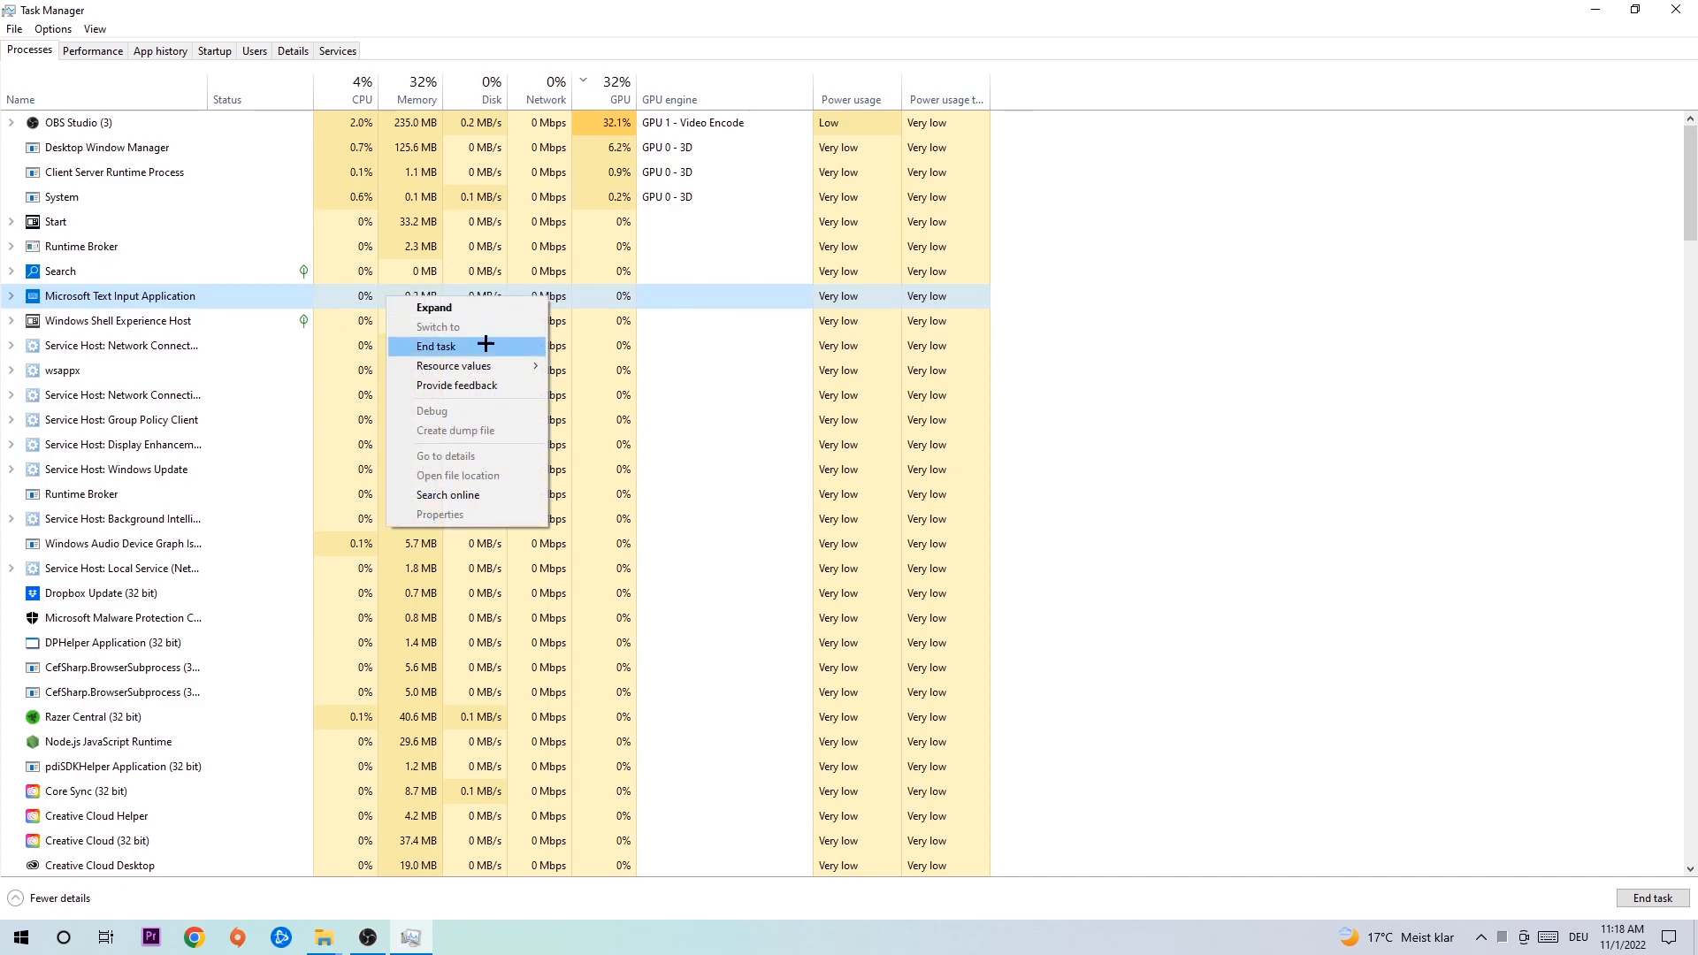
pyautogui.click(435, 346)
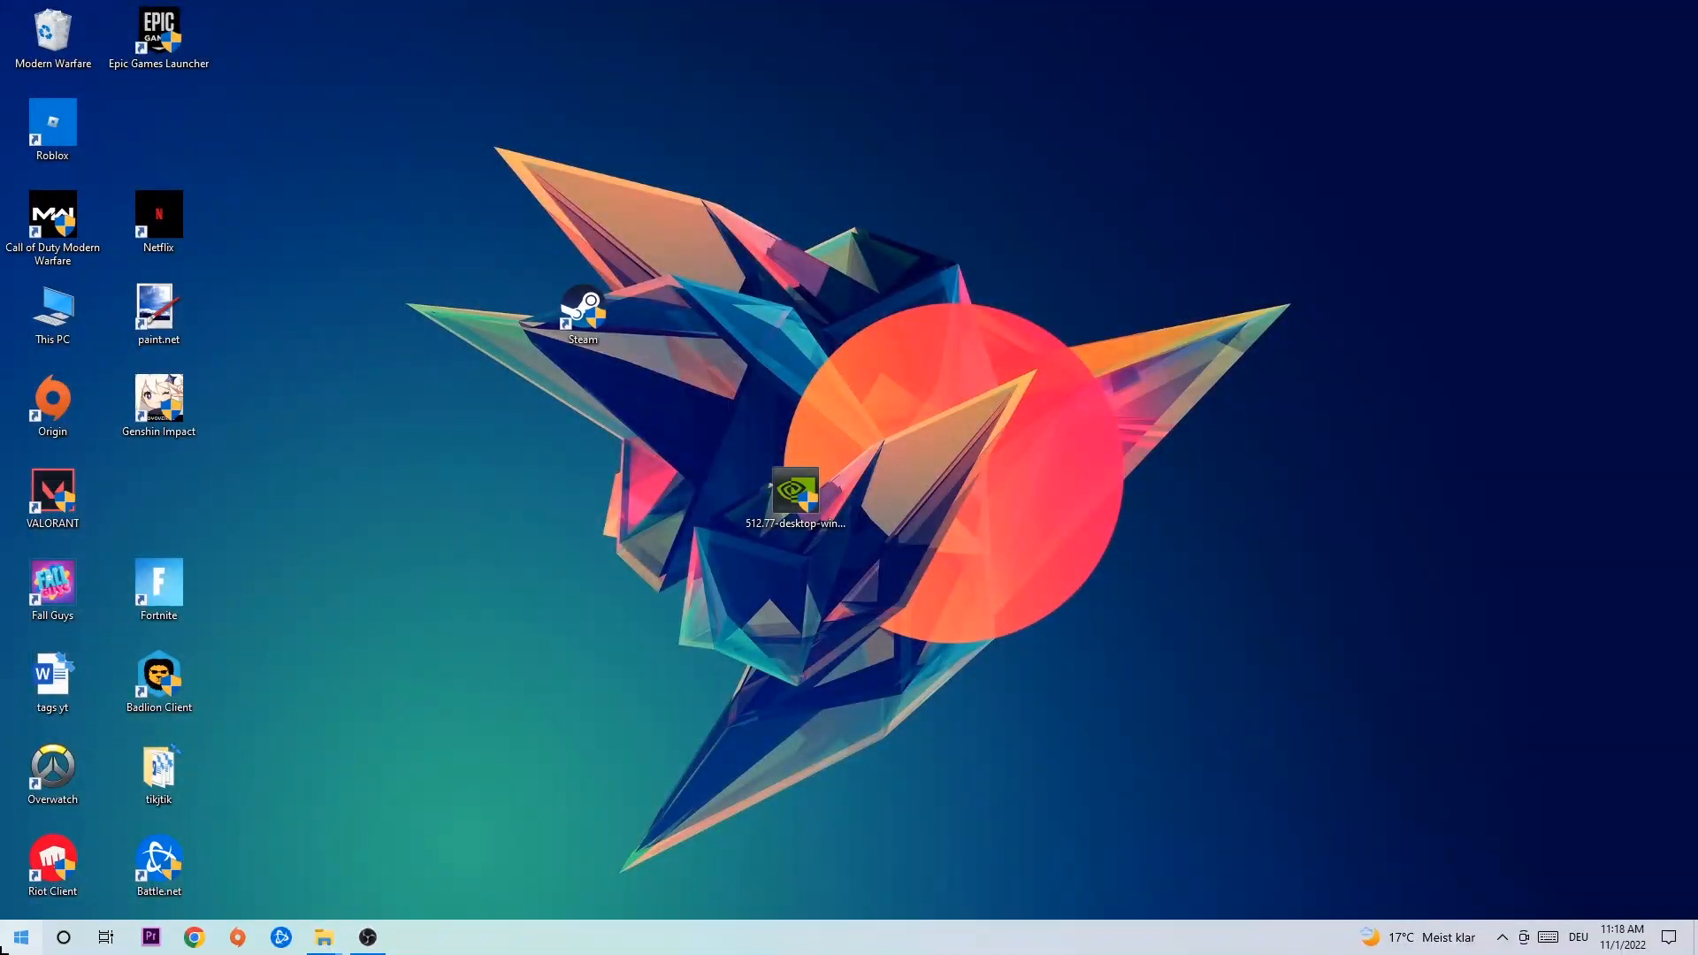
# Confirm on Update & Security's Windows Update page that the PC is up to date, then close Settings.
pyautogui.click(409, 936)
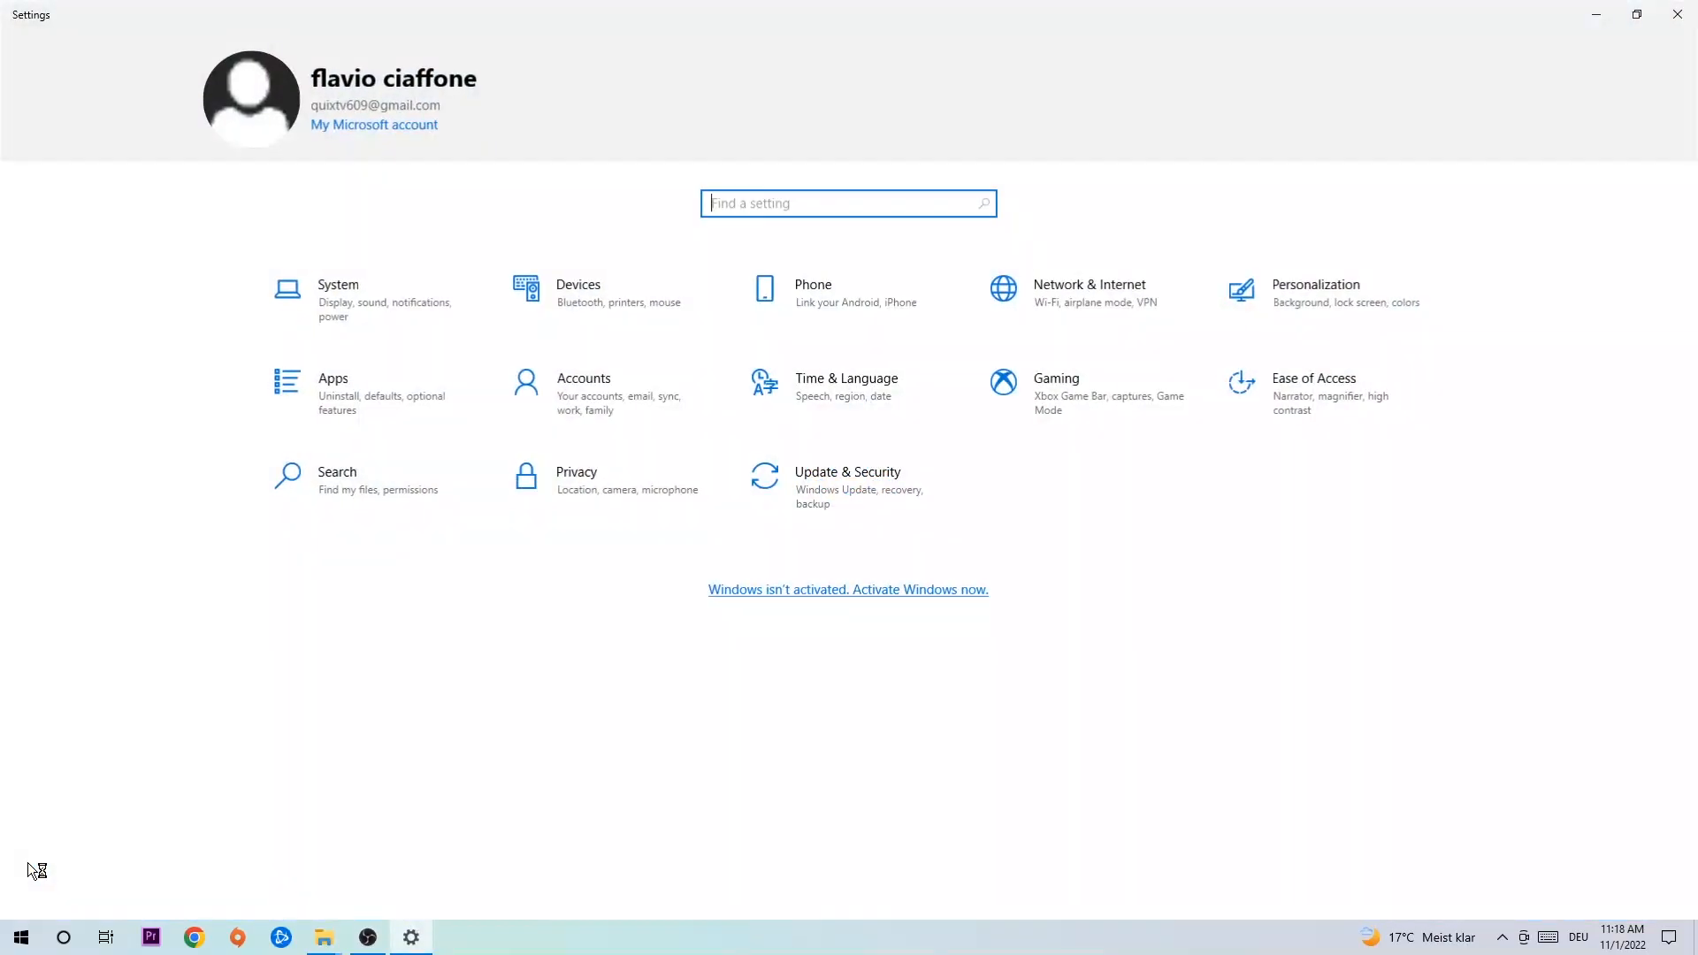
pyautogui.click(849, 479)
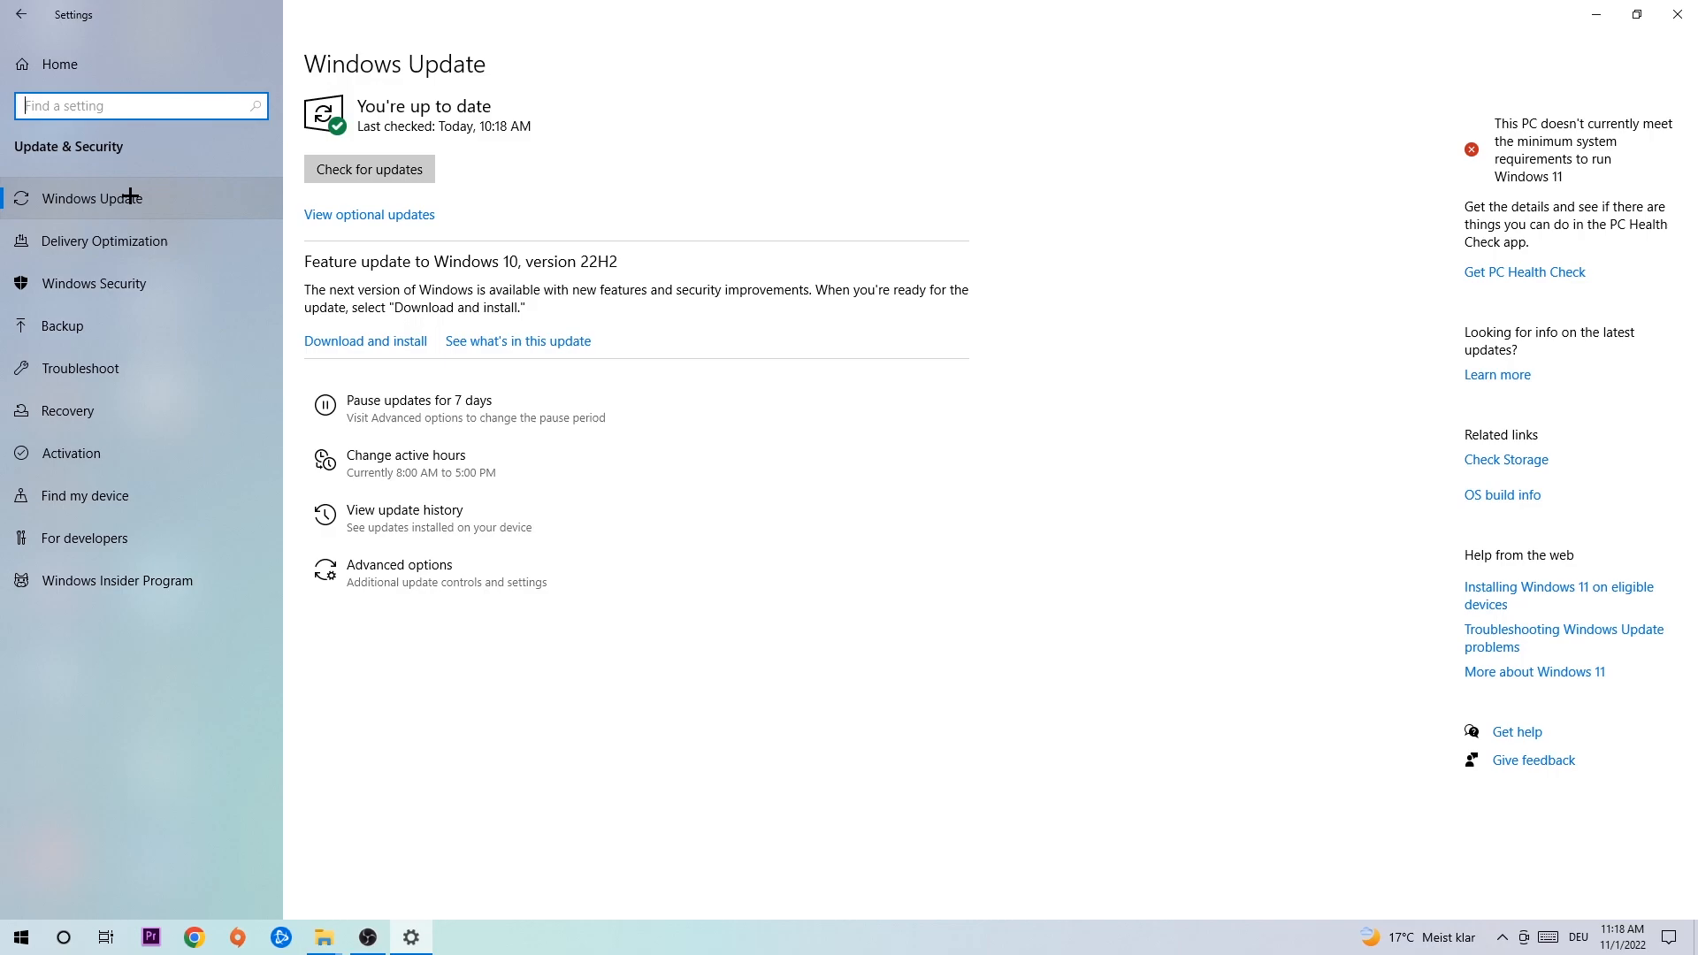
pyautogui.moveTo(105, 181)
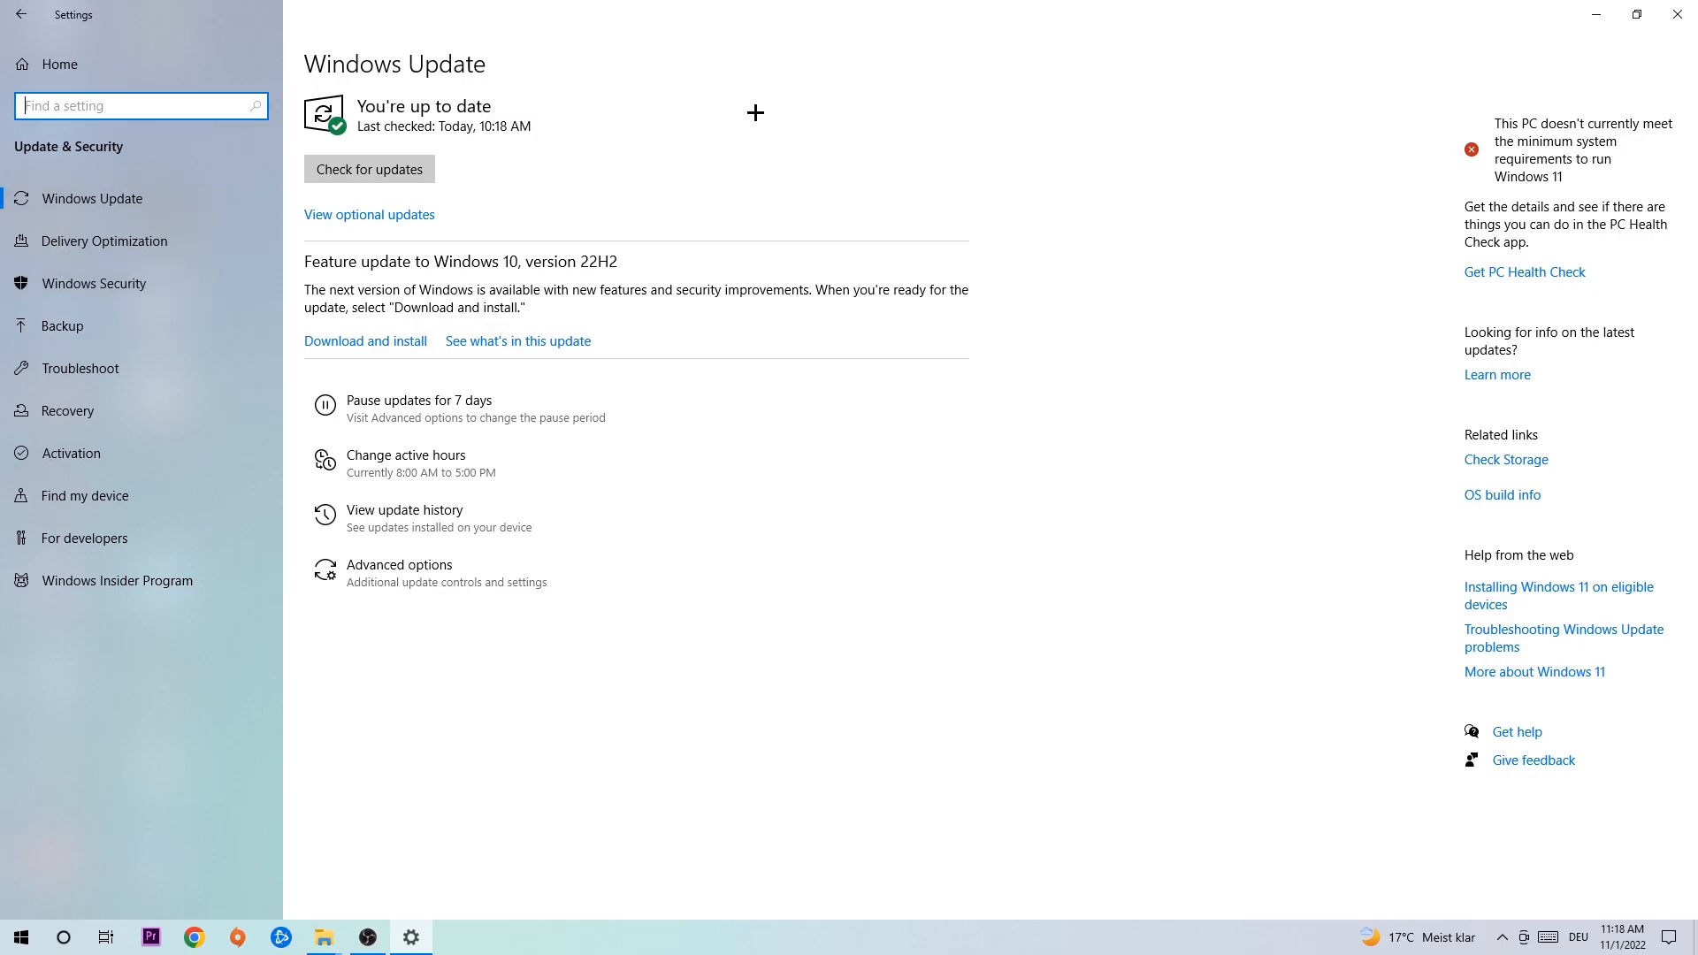
pyautogui.click(1679, 14)
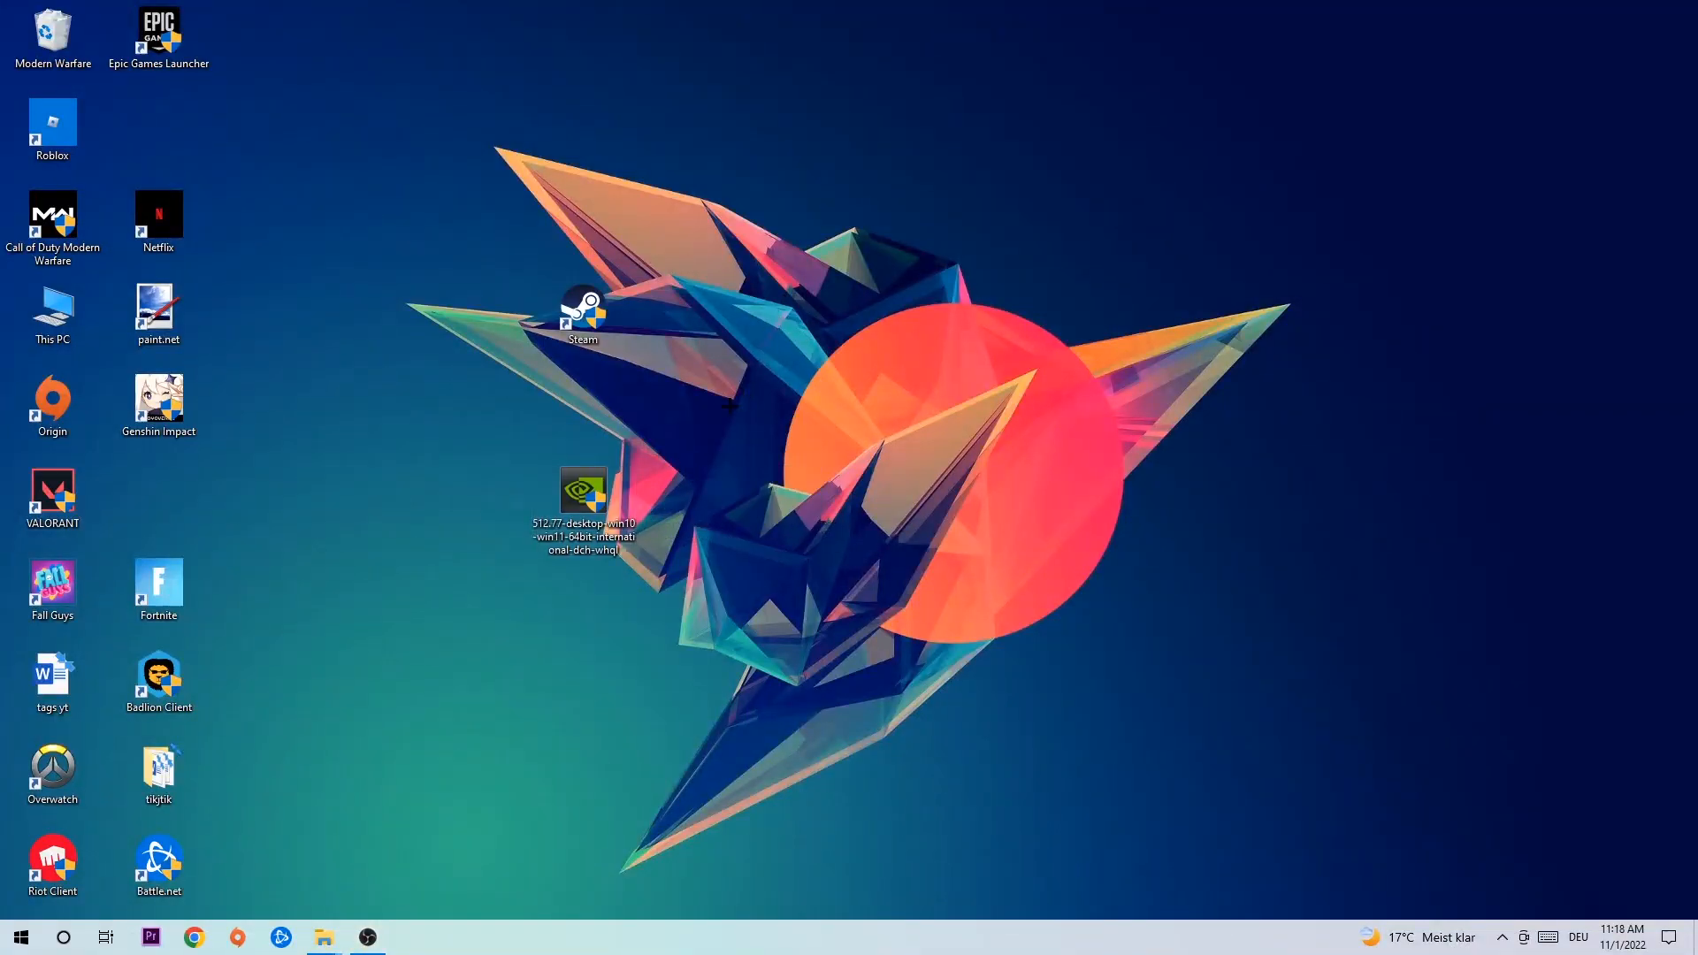
# Drag the NVIDIA driver file into the icon column and the Steam shortcut onto the red circle.
pyautogui.moveTo(583, 492); pyautogui.dragTo(794, 492)
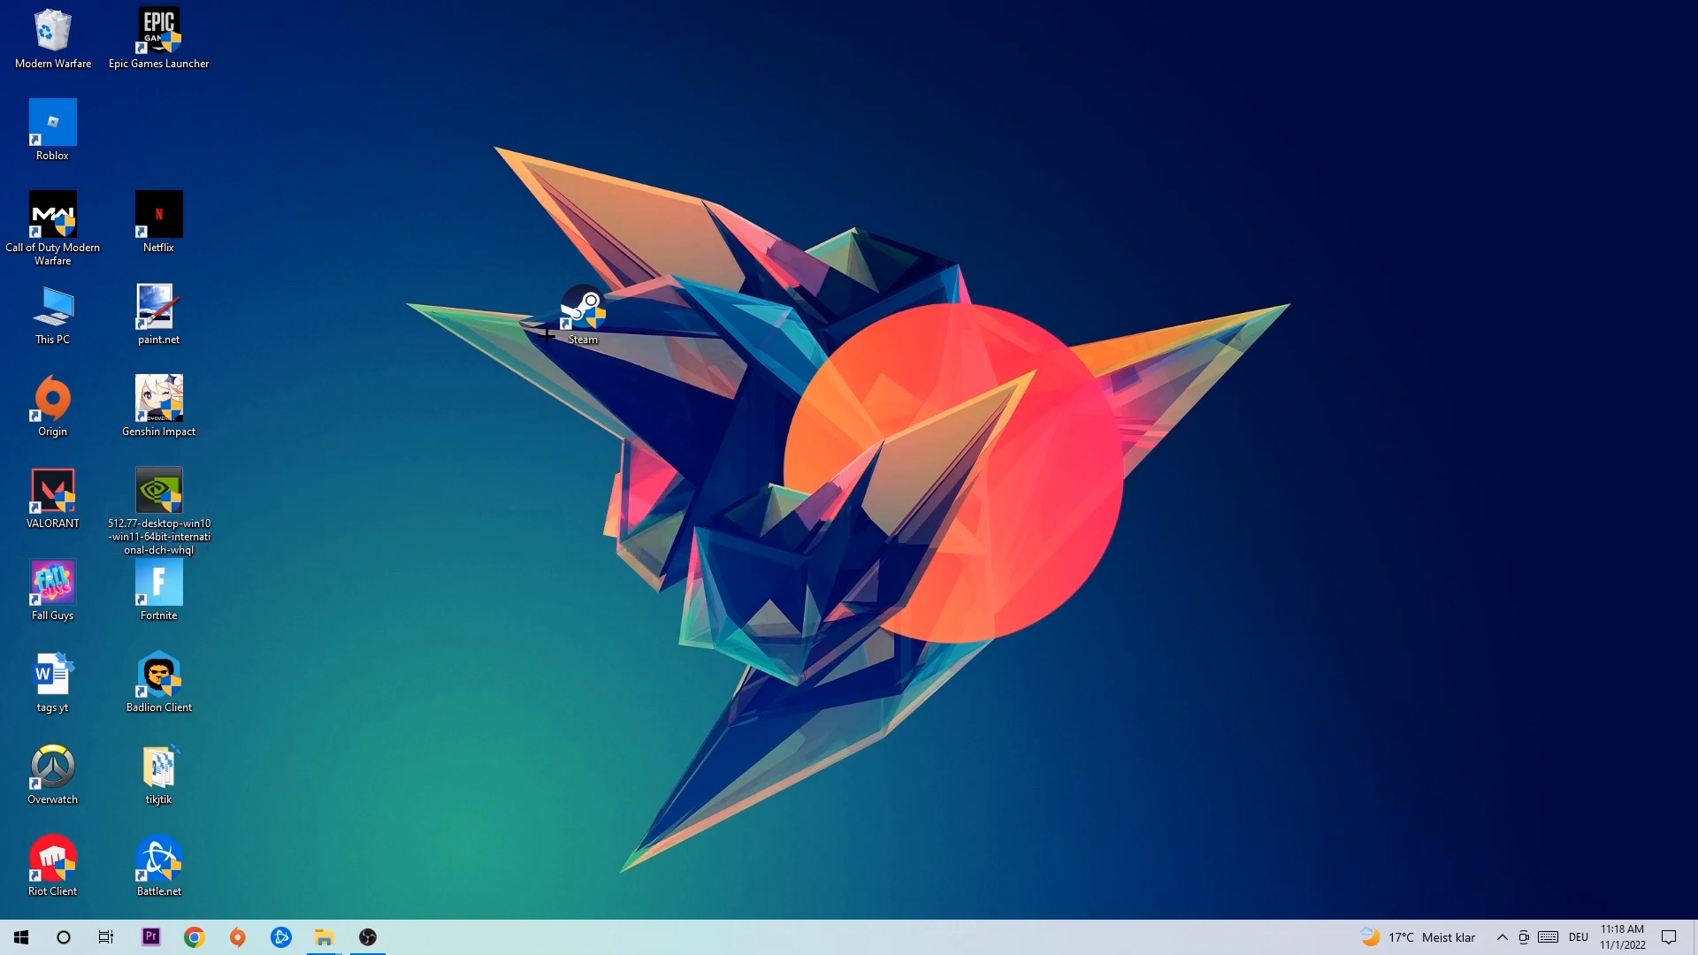
pyautogui.moveTo(583, 314); pyautogui.dragTo(894, 406)
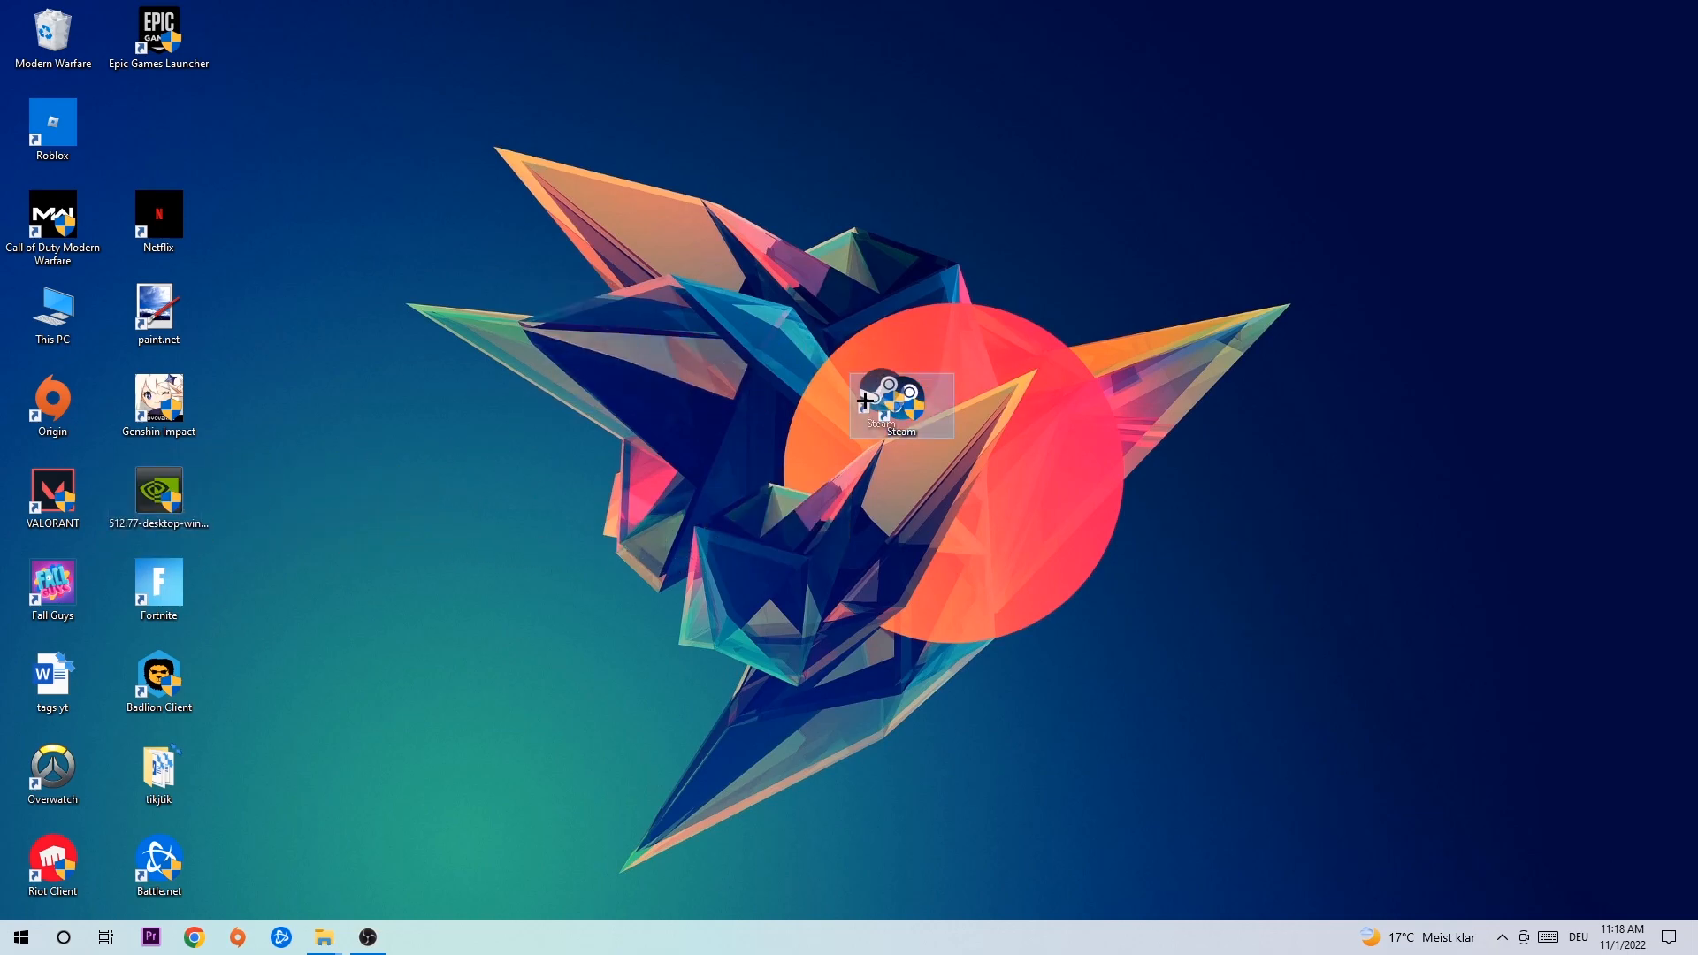
pyautogui.moveTo(893, 400); pyautogui.dragTo(1005, 404)
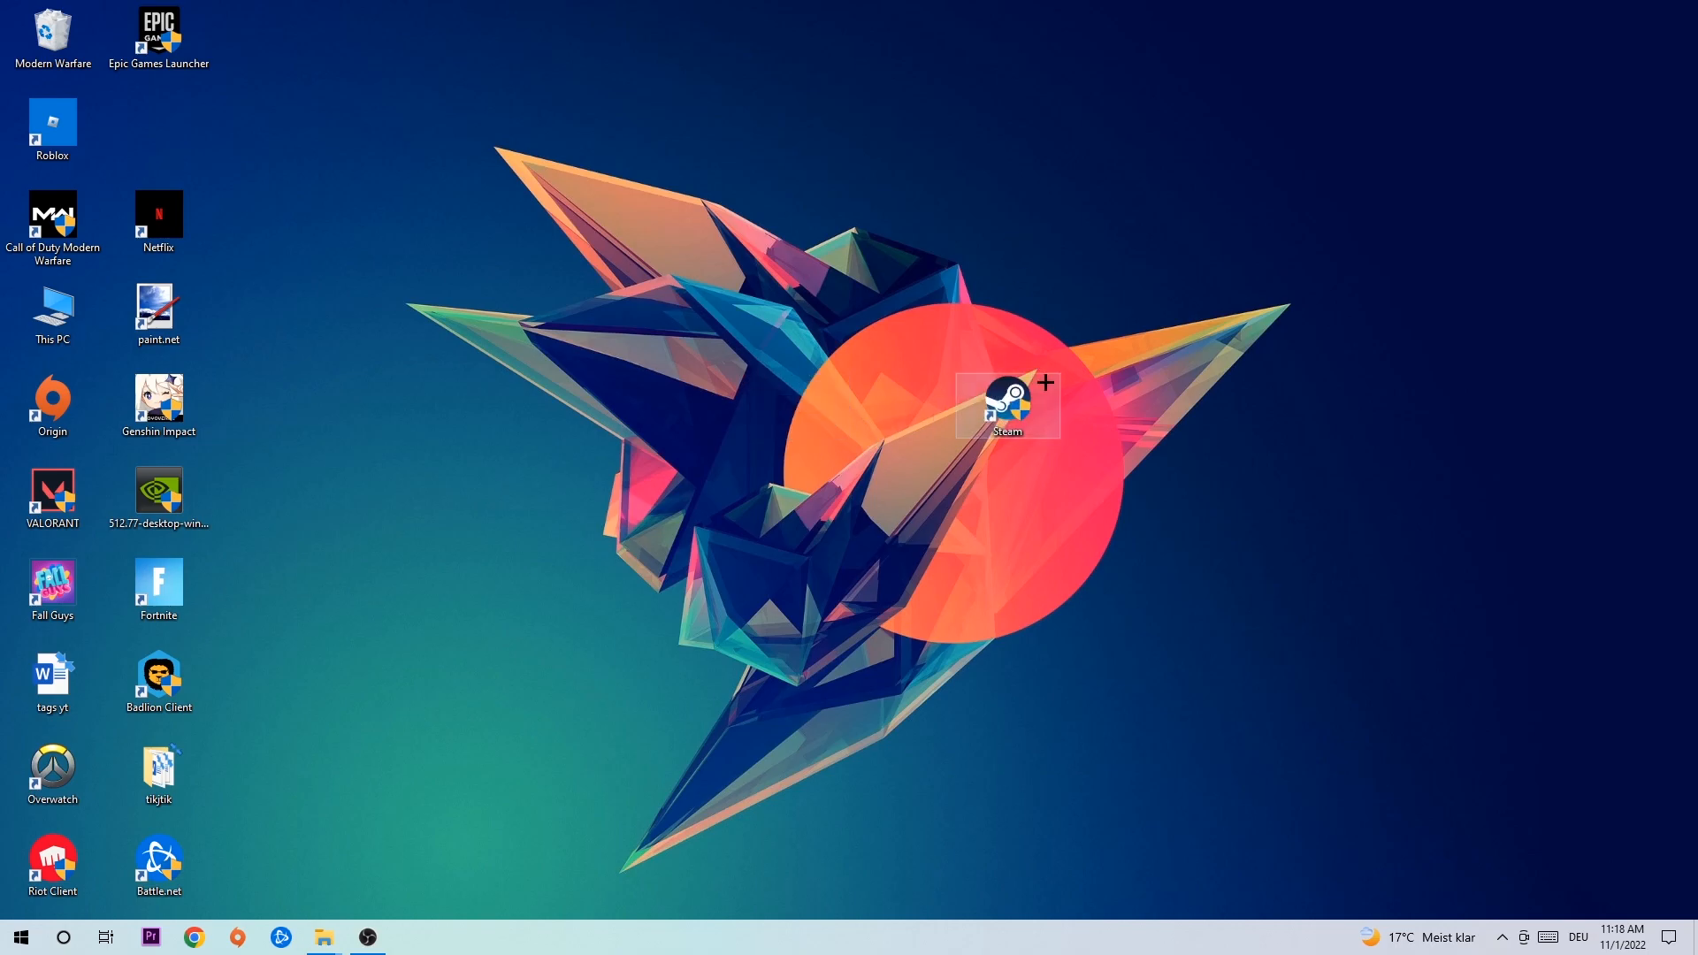
# Open the Steam shortcut's Properties to enable Windows 8 compatibility and run as administrator.
pyautogui.rightClick(1004, 404)
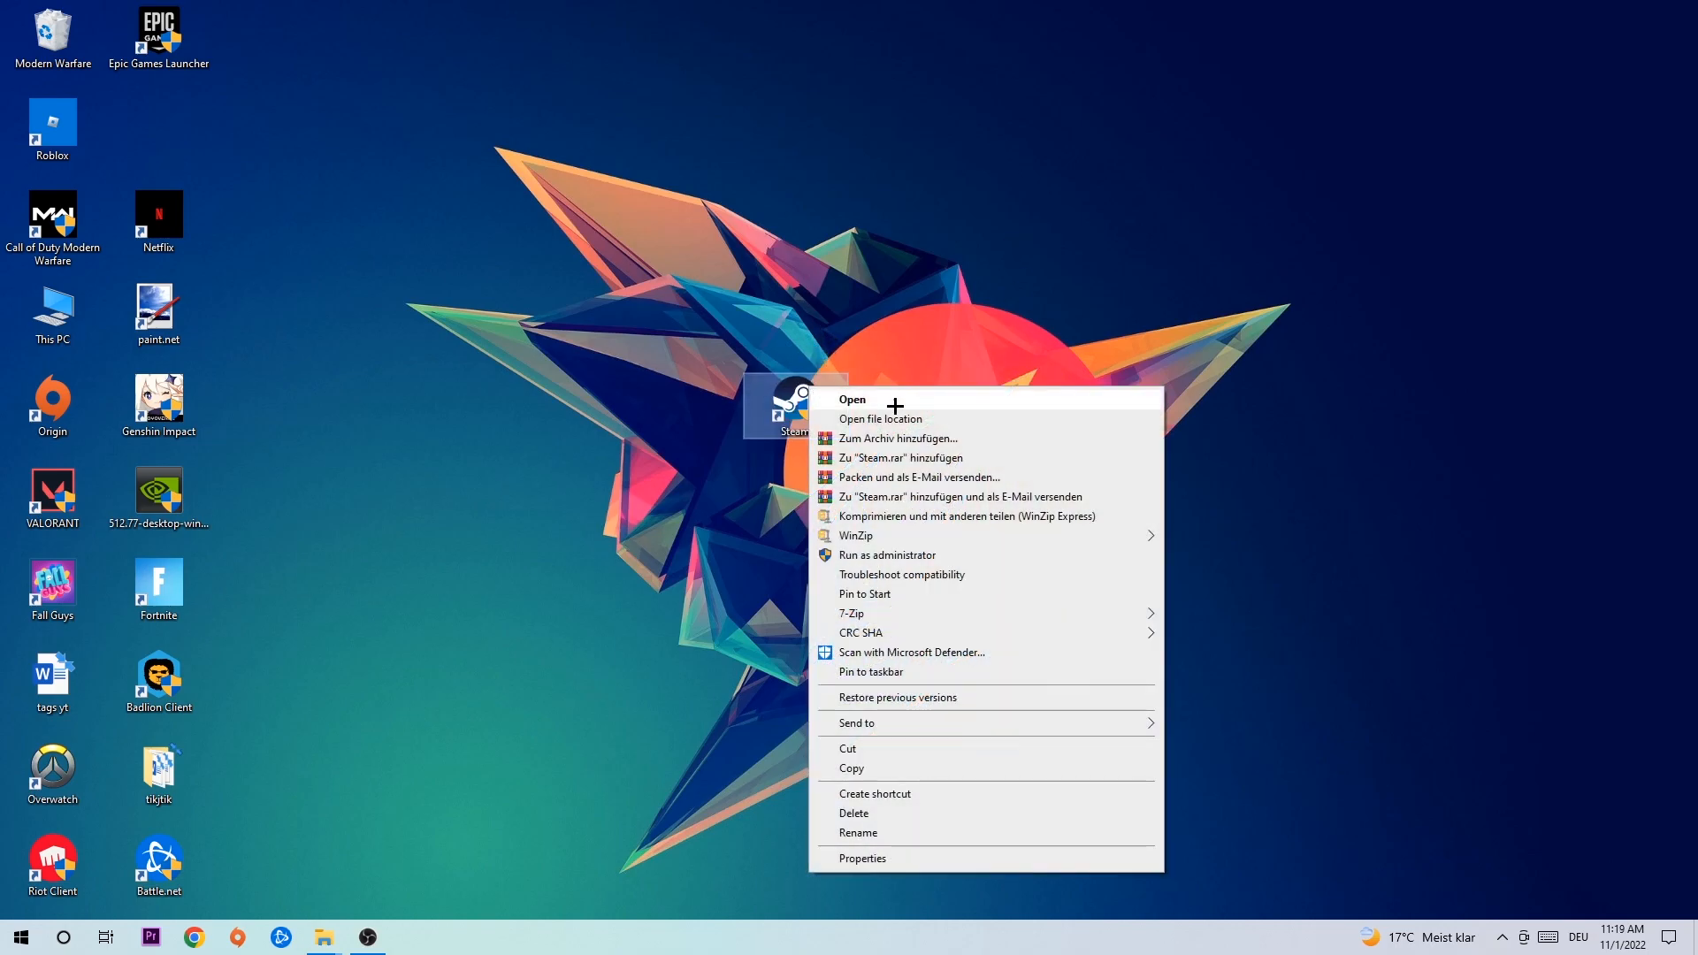
pyautogui.click(862, 858)
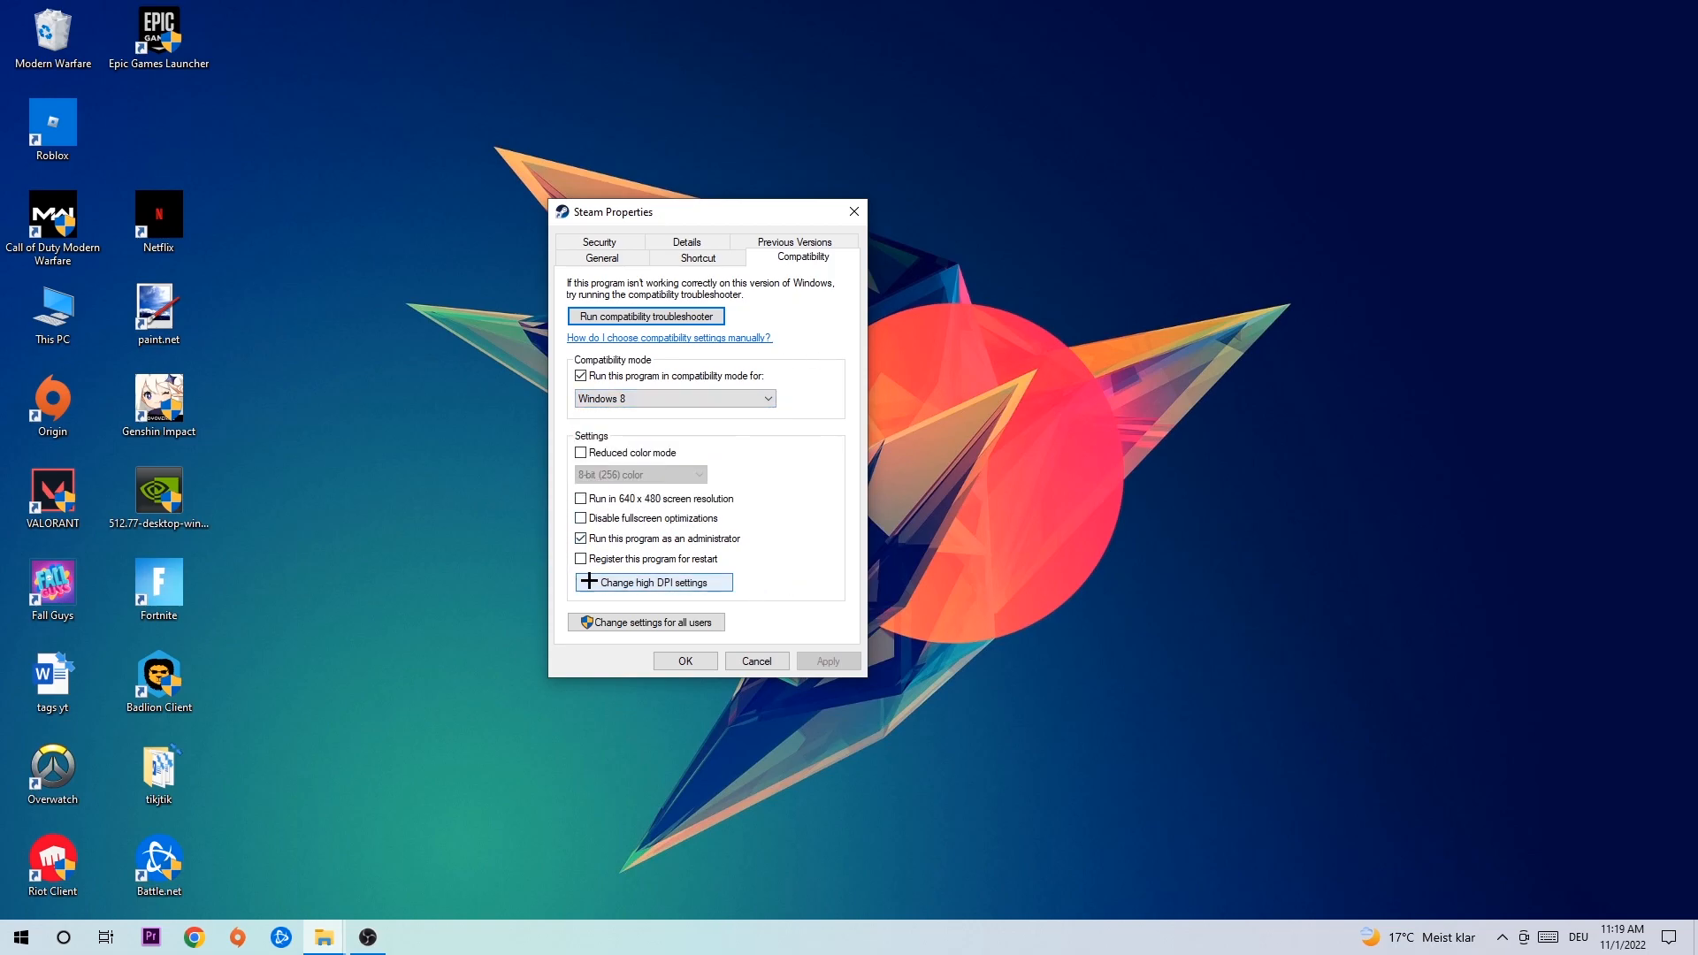
pyautogui.moveTo(775, 597)
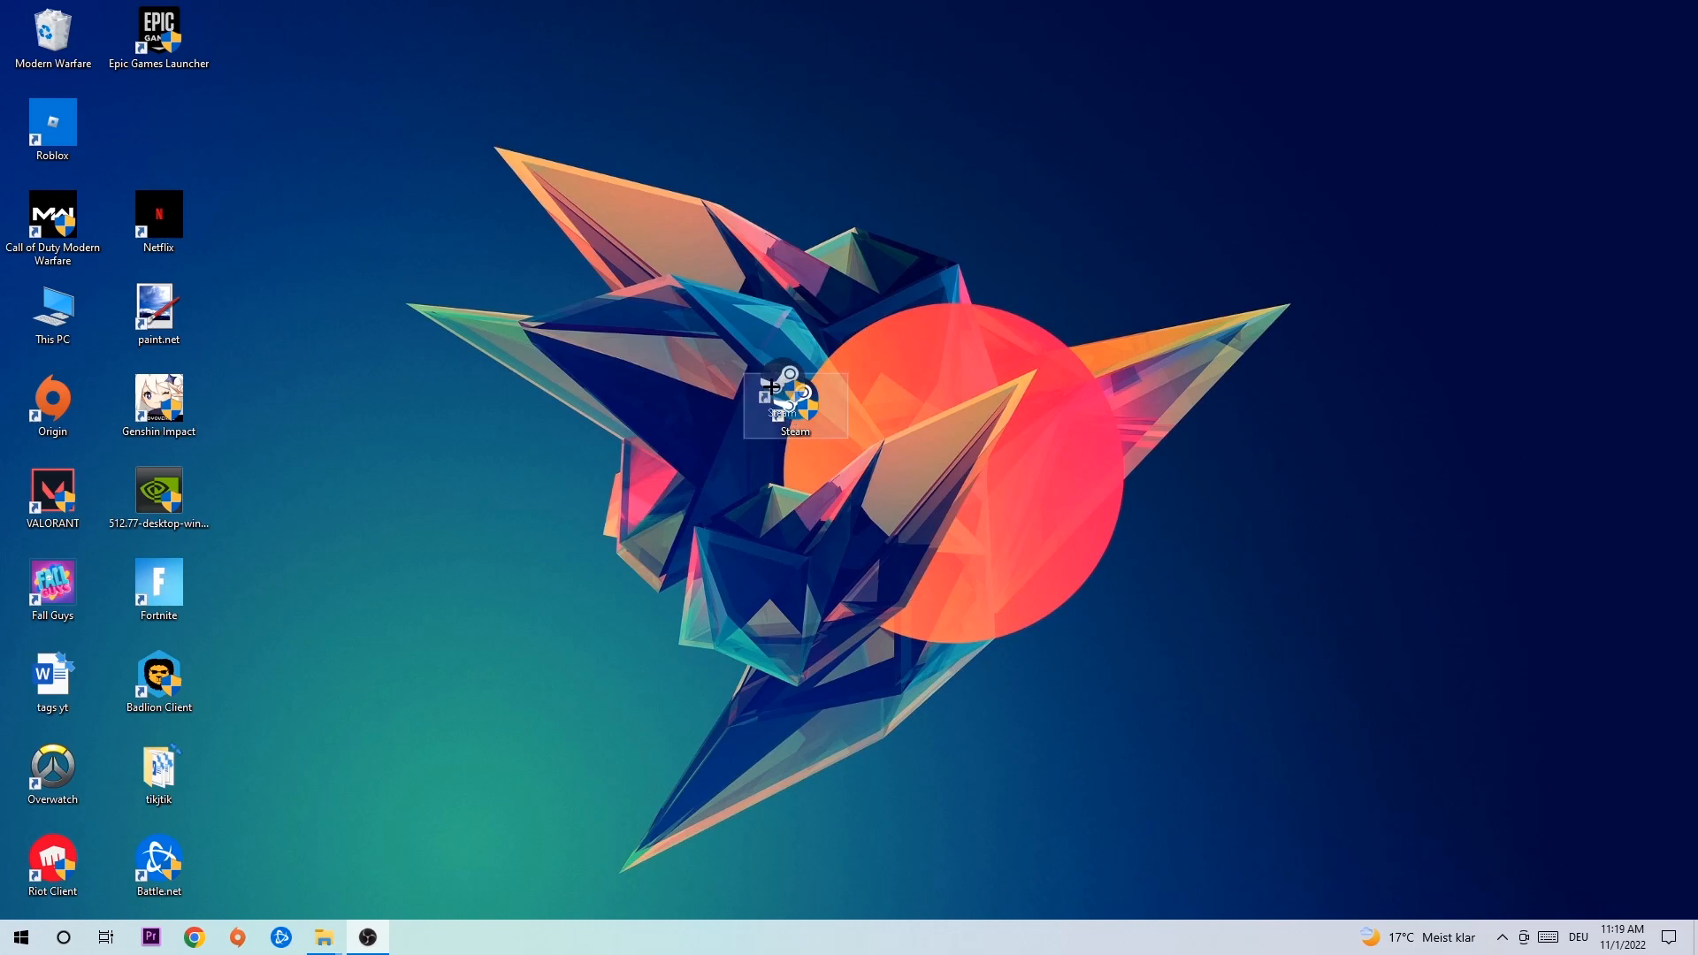
# Drag the Steam shortcut up near the top center of the wallpaper's star.
pyautogui.moveTo(795, 396); pyautogui.dragTo(689, 216)
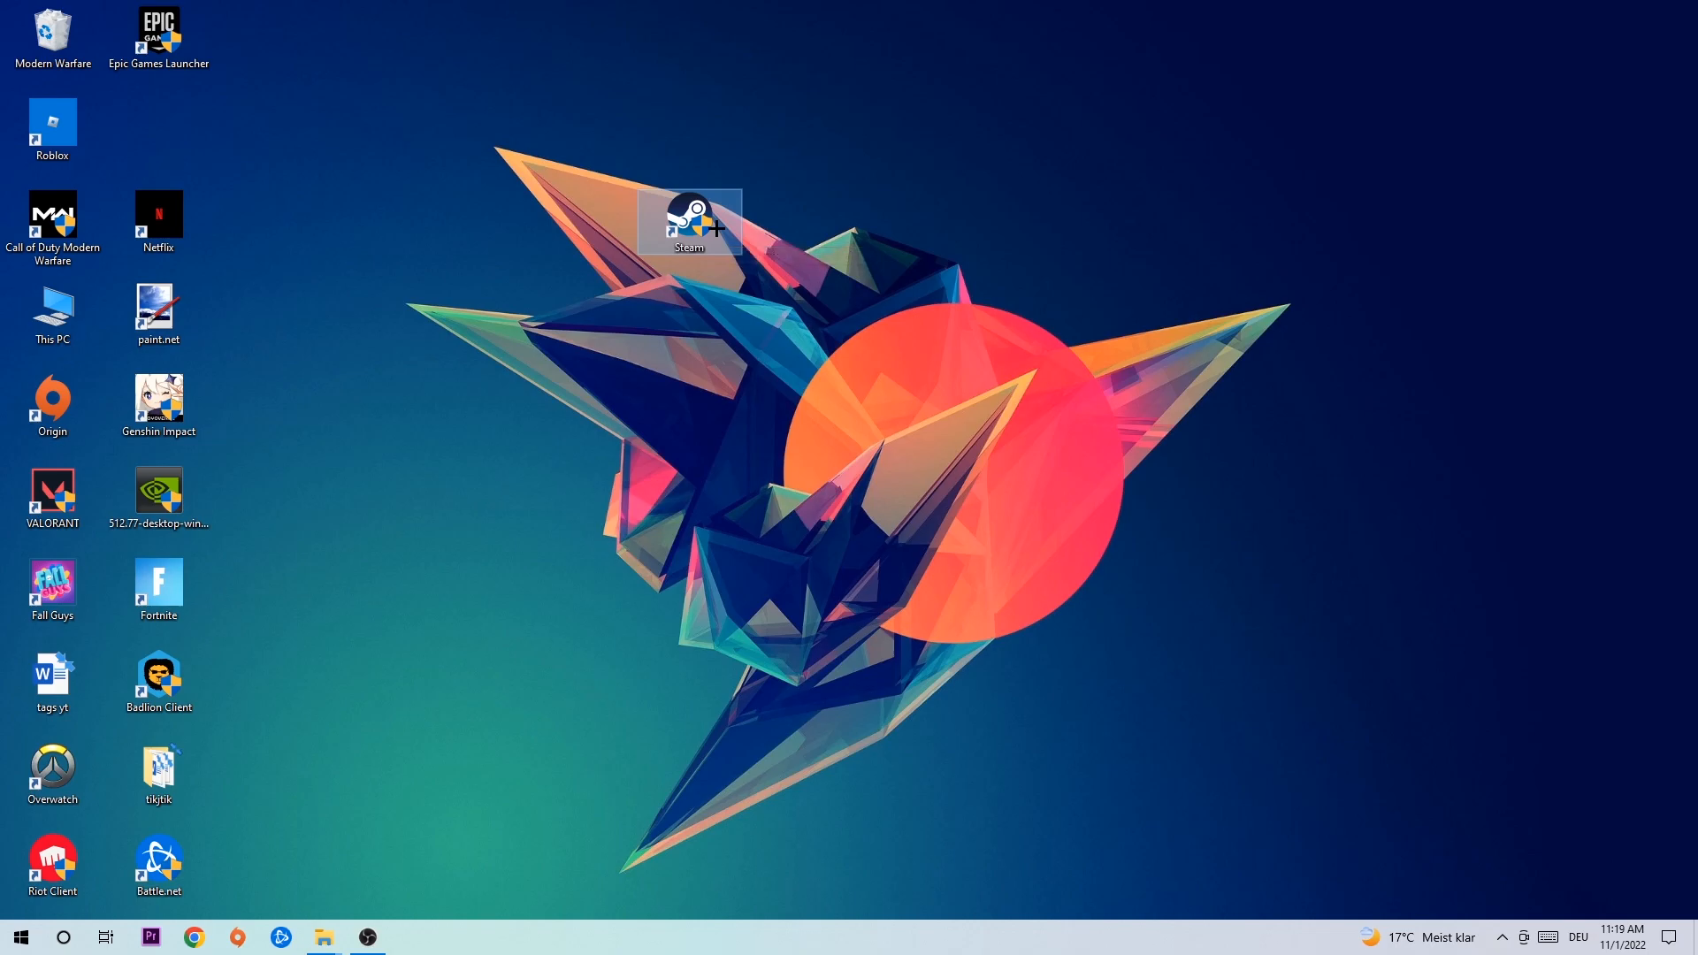
pyautogui.moveTo(690, 222)
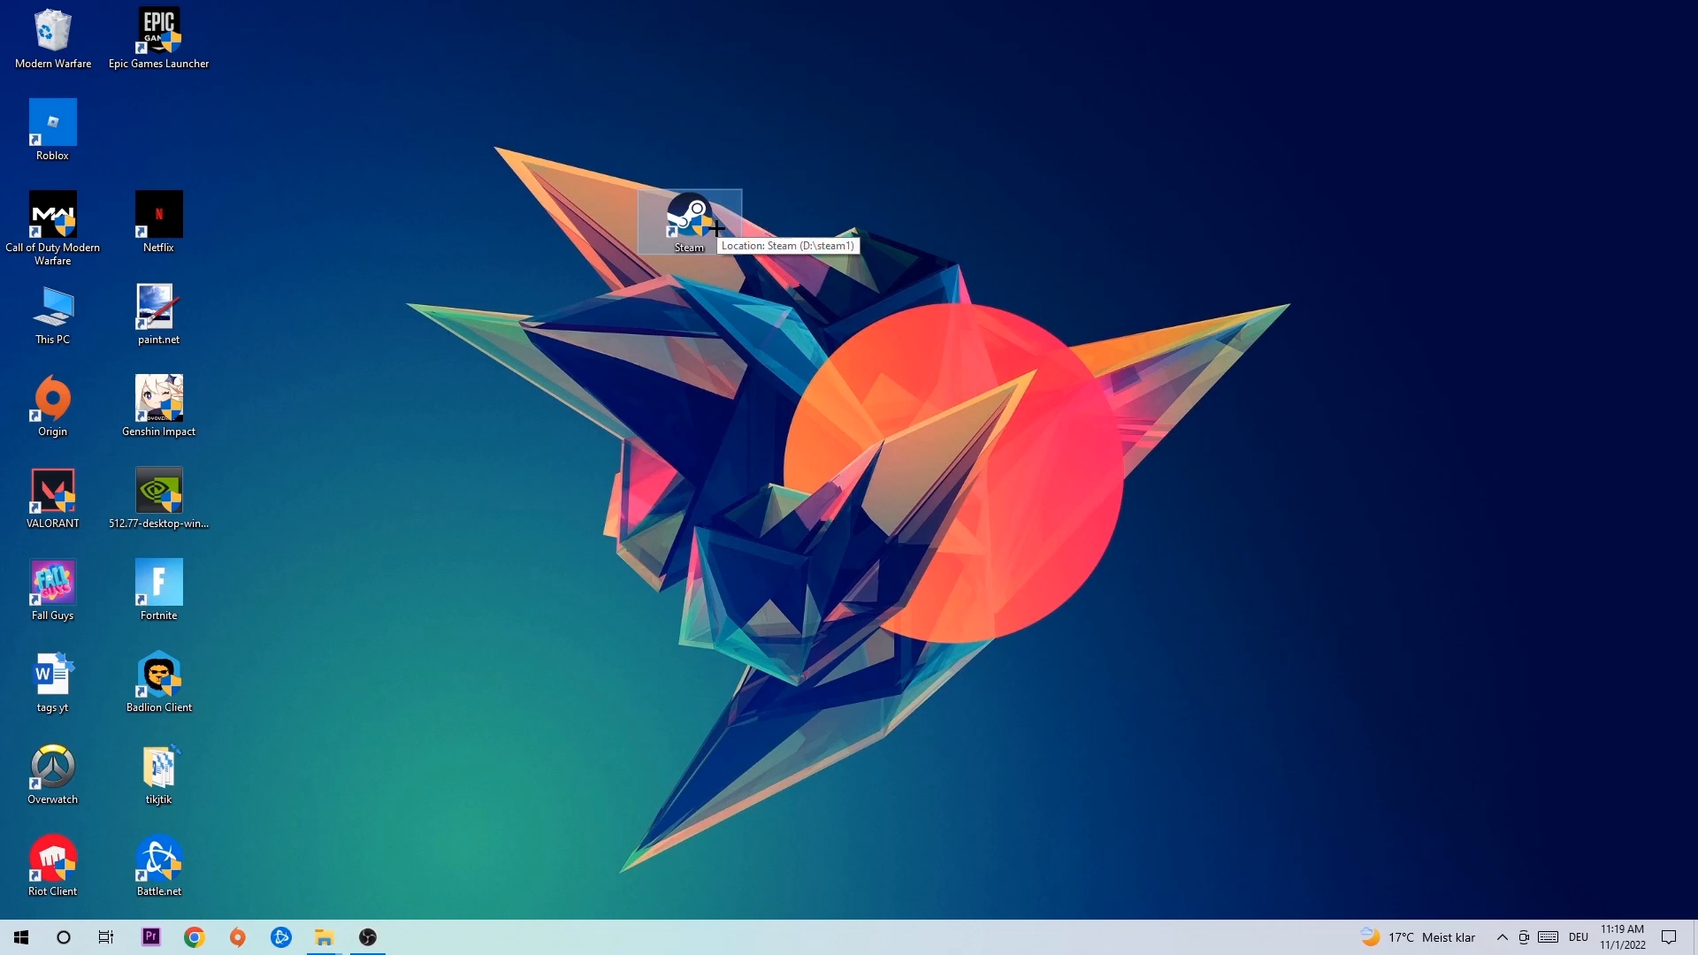